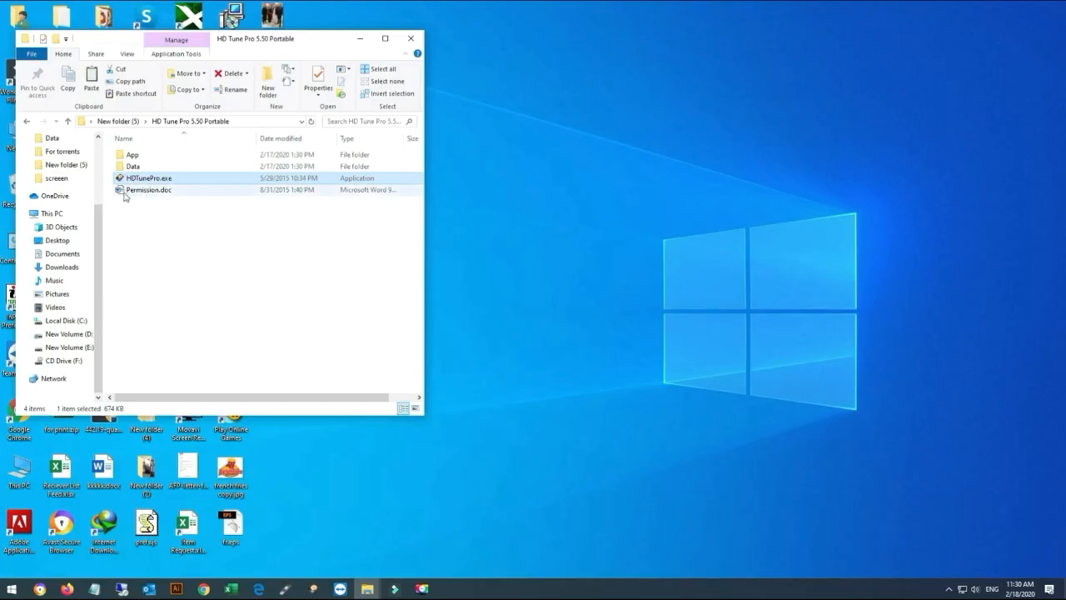
mouse_move(154, 177)
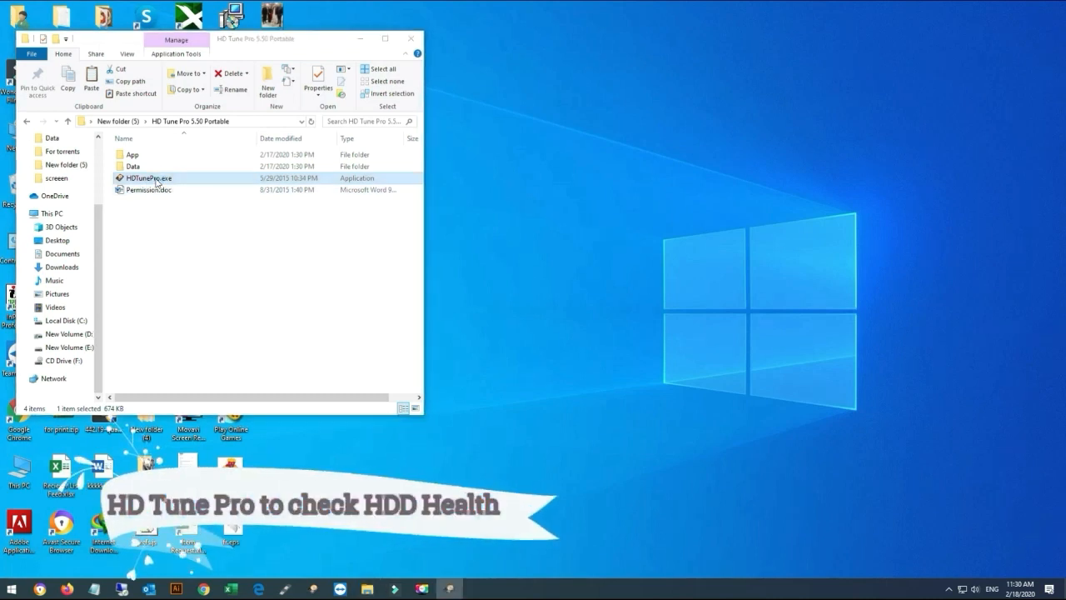
Launch HDTunePro.exe from the HD Tune Pro 5.50 Portable folder
double_click(147, 177)
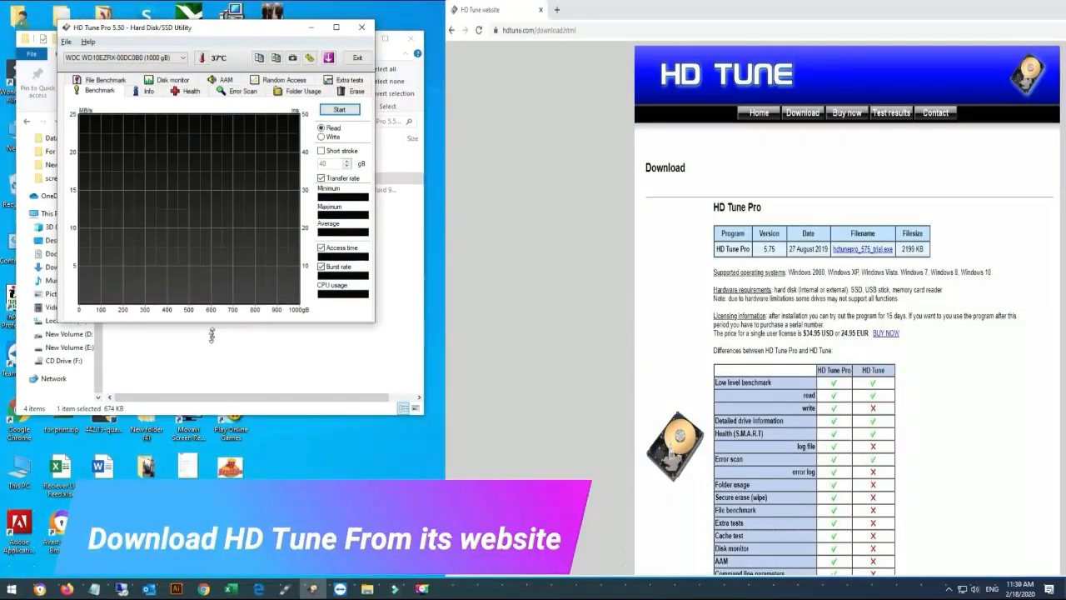
left_click(540, 10)
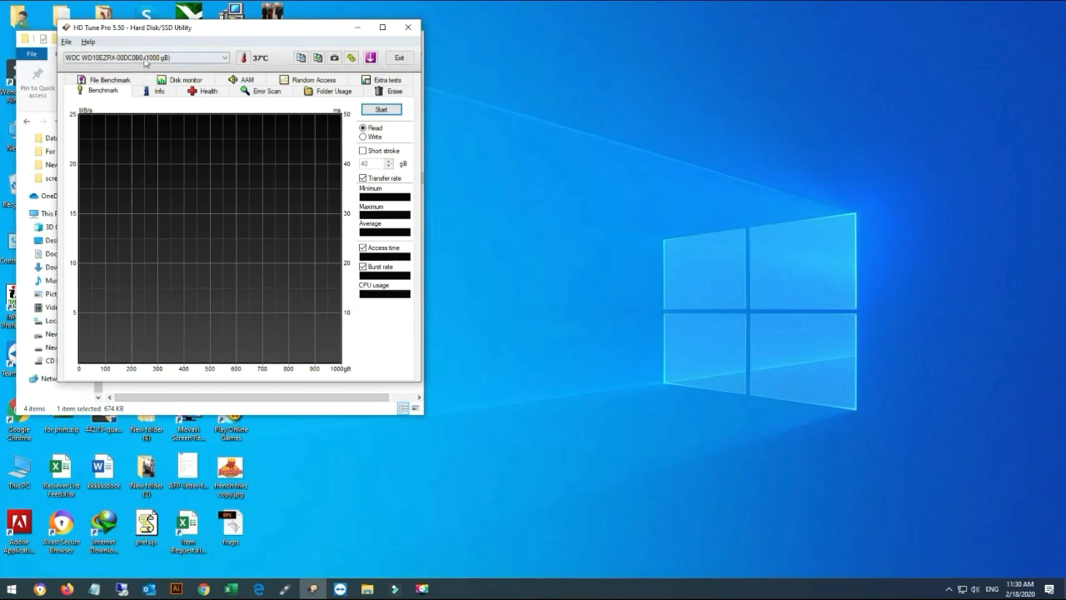
left_click(223, 57)
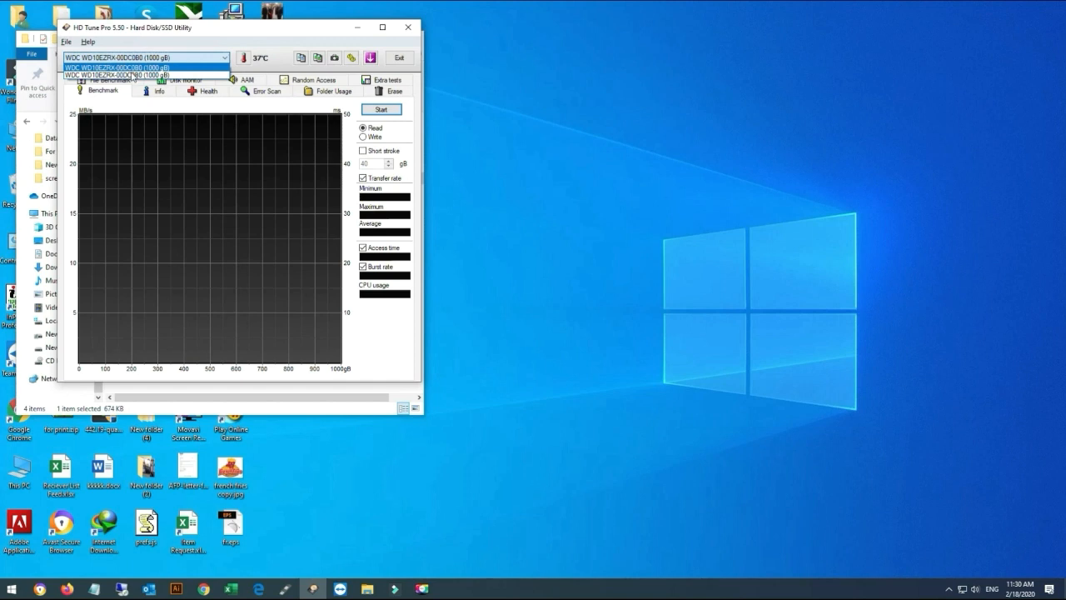
mouse_move(147, 66)
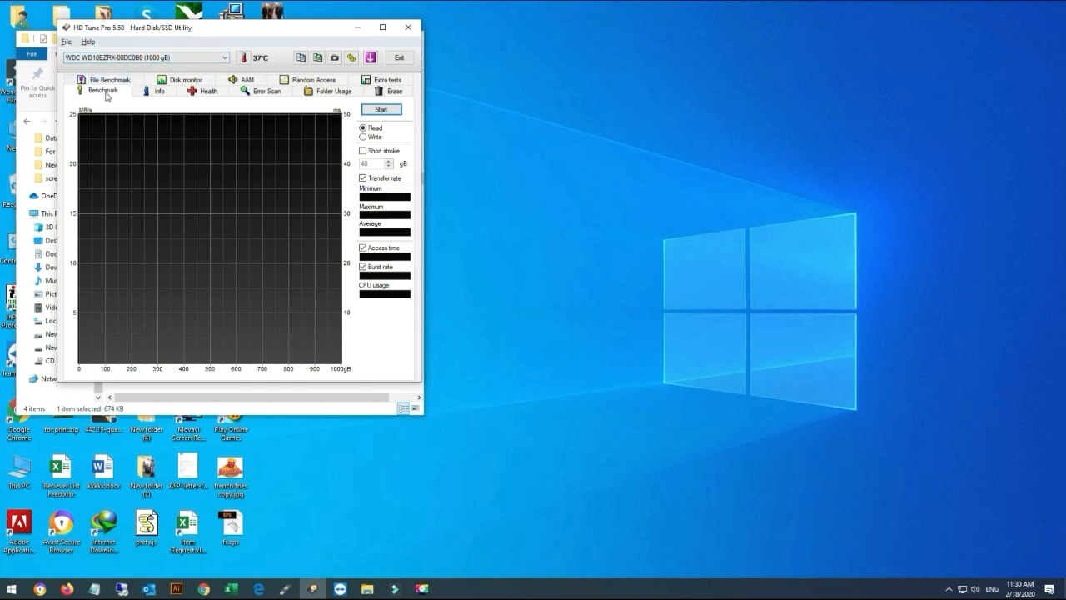
mouse_move(387, 152)
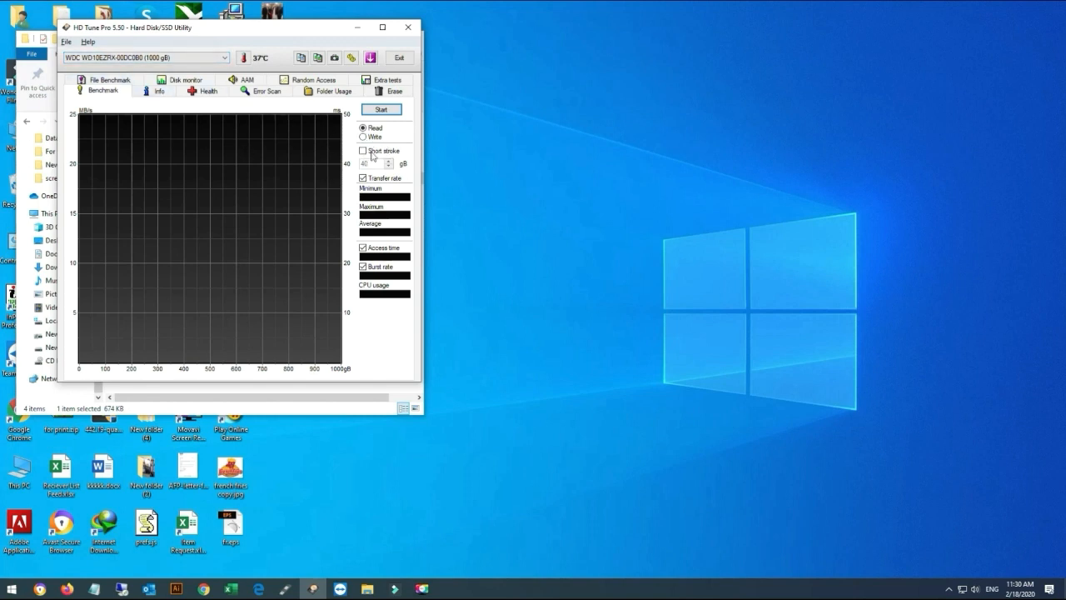
mouse_move(158, 90)
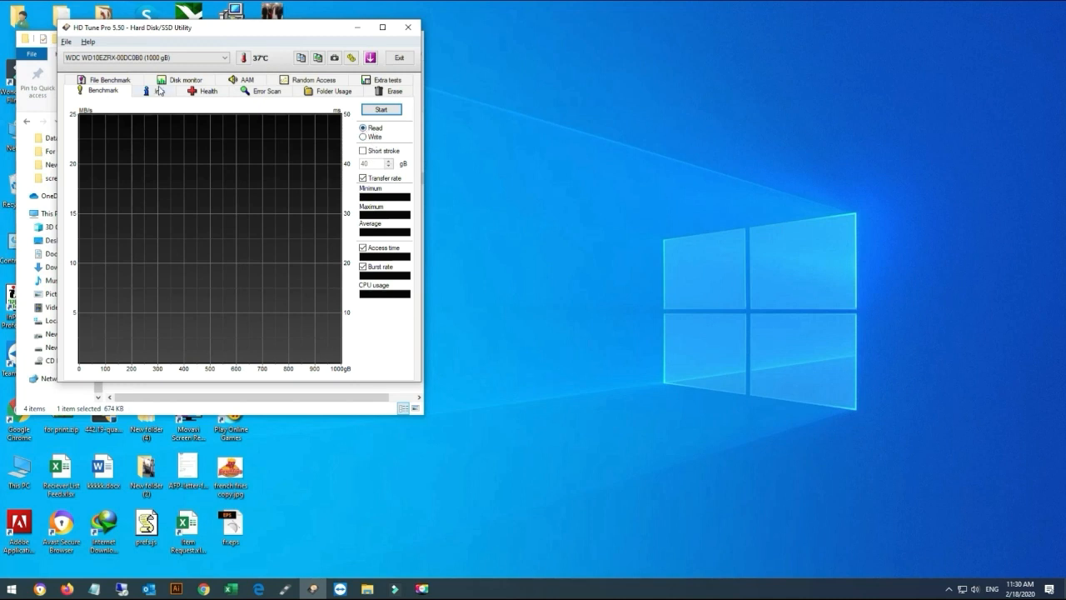
Show the Info page for the 1000 GB WDC drive with partitions, features and firmware
left_click(158, 90)
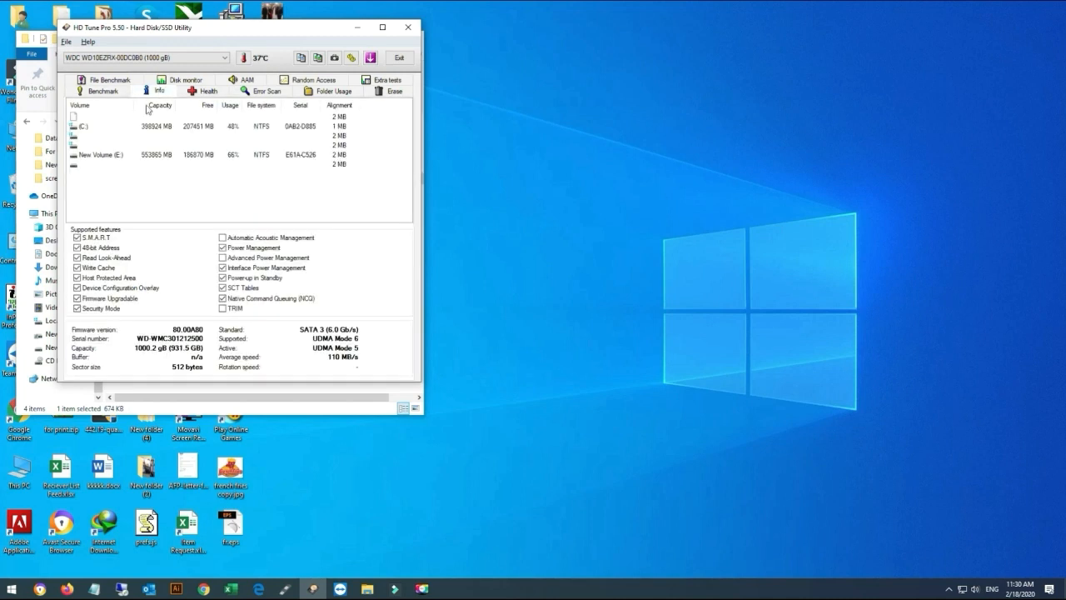
mouse_move(73, 150)
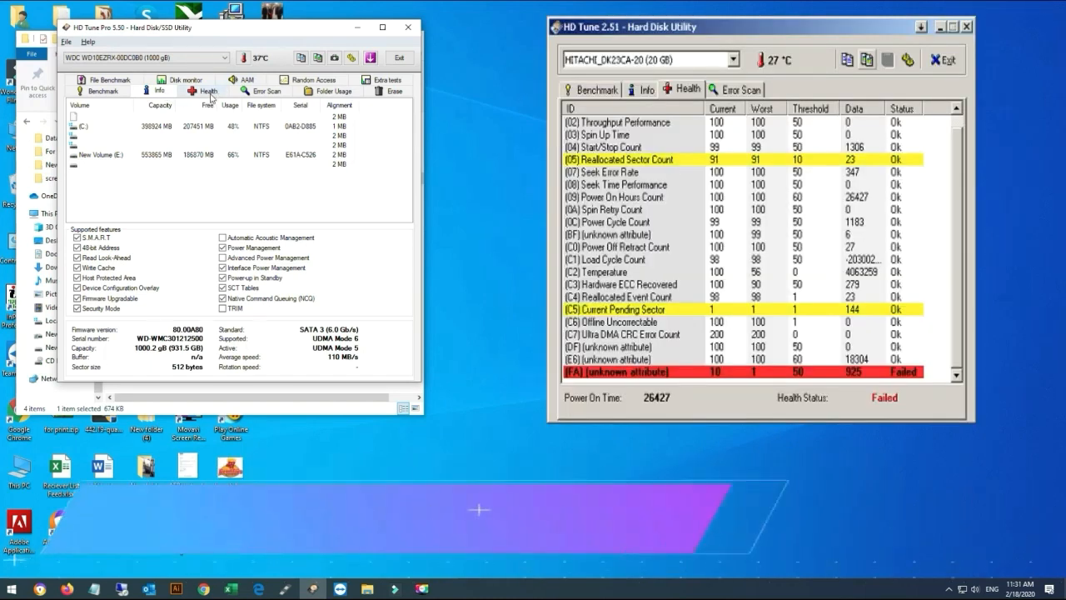
Show the original WDC drive's SMART attributes, all rated ok, after checking another drive's Info
left_click(207, 90)
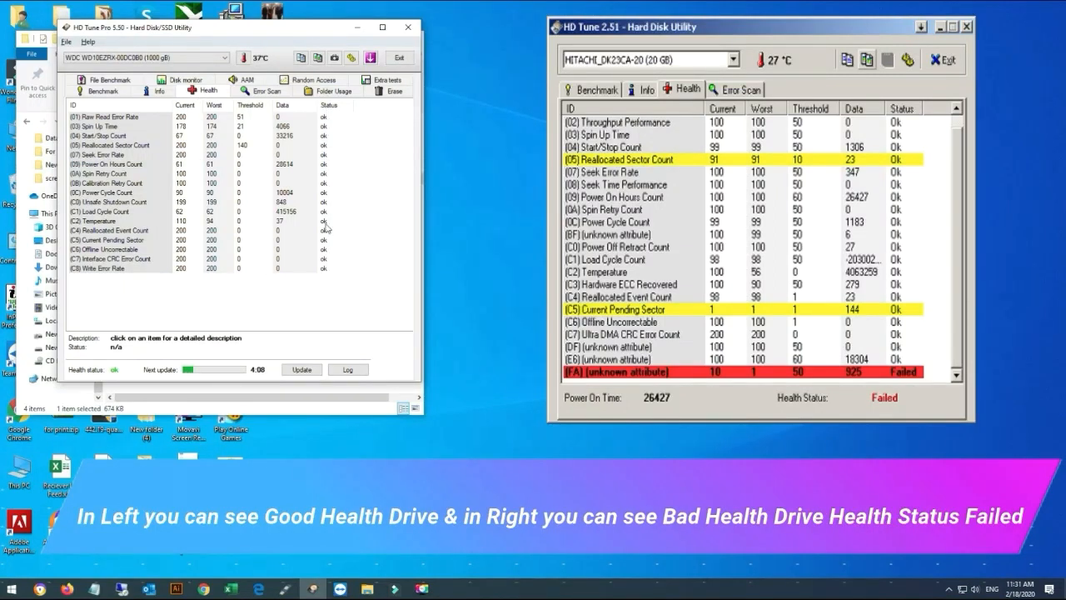
mouse_move(131, 376)
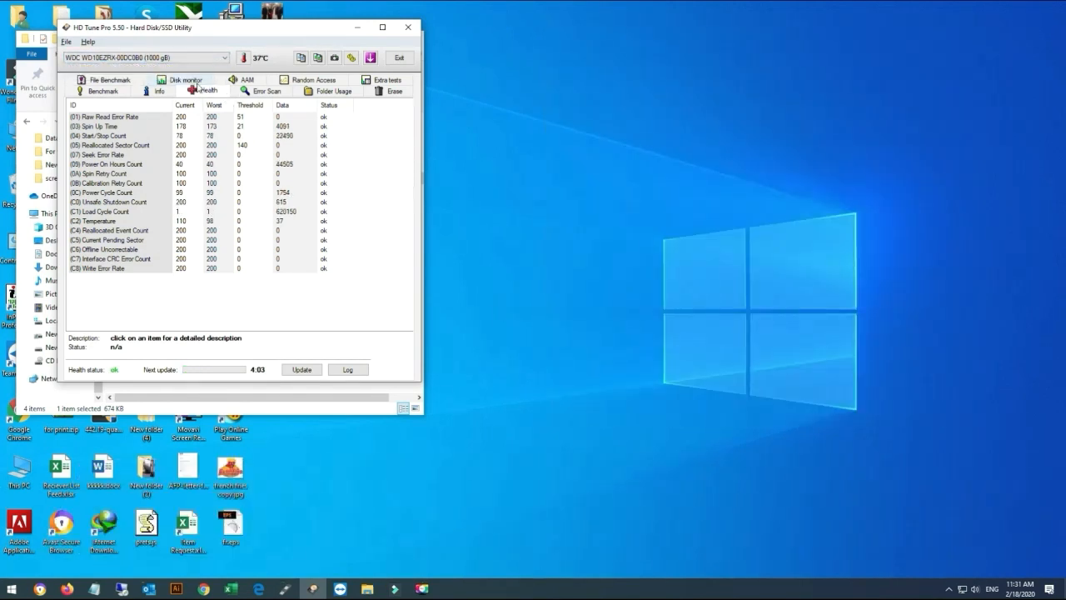
left_click(158, 89)
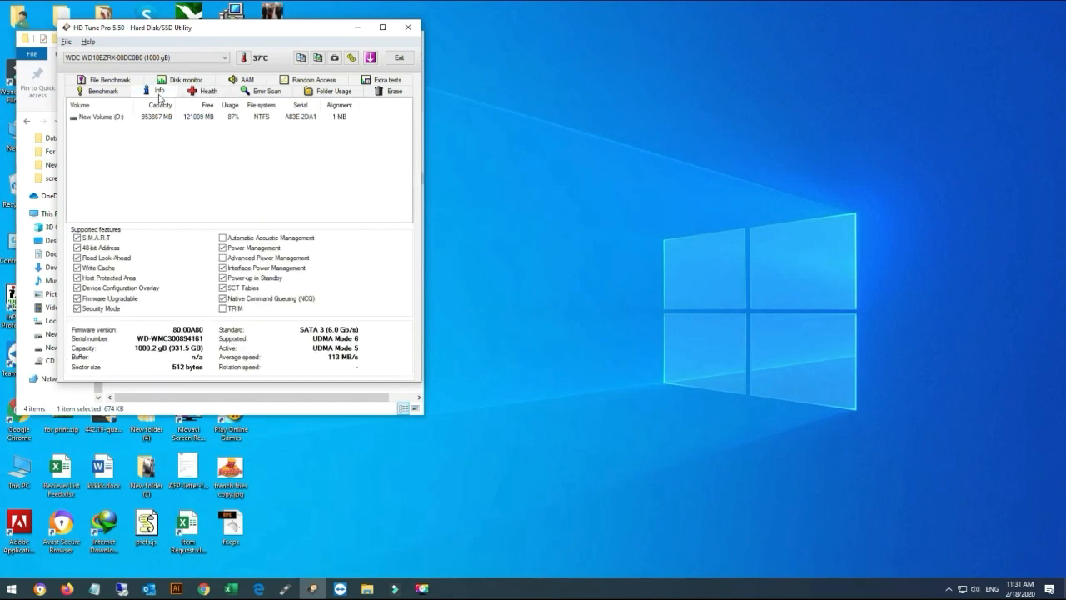
left_click(206, 90)
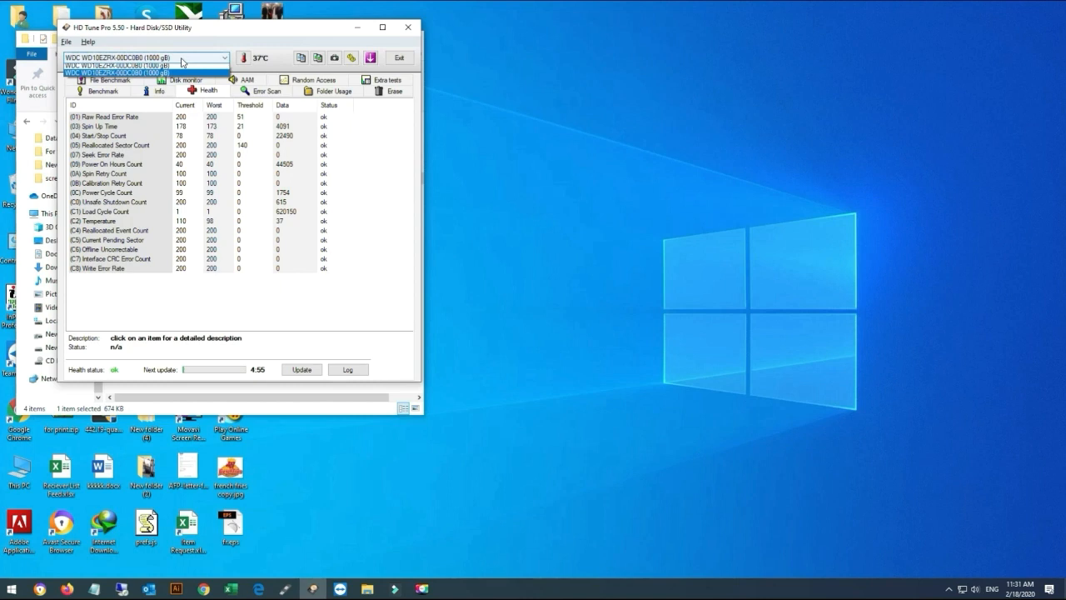
left_click(147, 74)
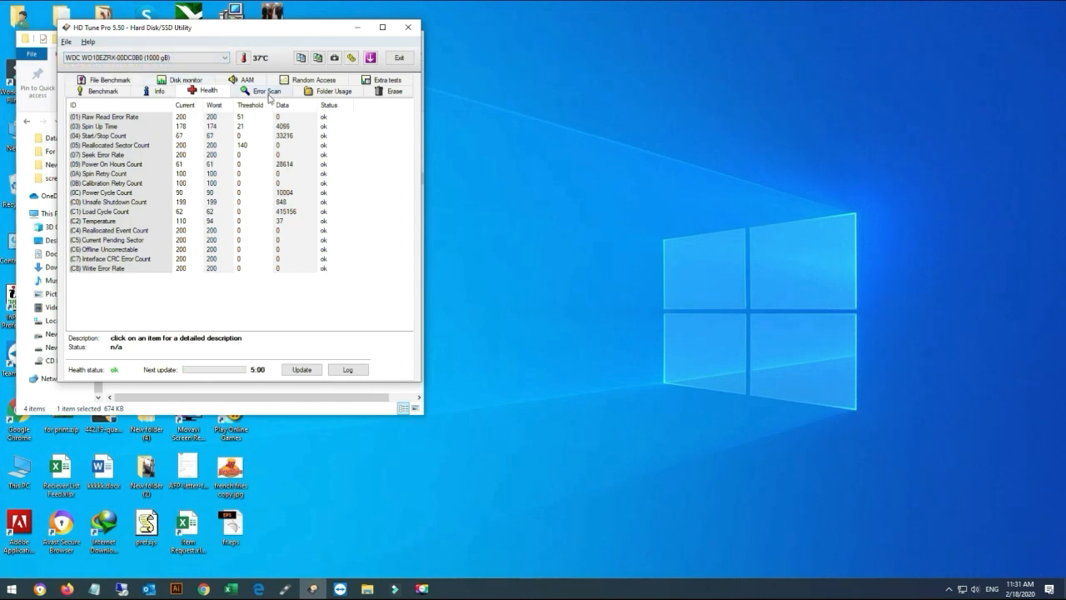
Run a full error scan of the WDC drive, ending with an all-green map and 0.0% damaged blocks
left_click(267, 90)
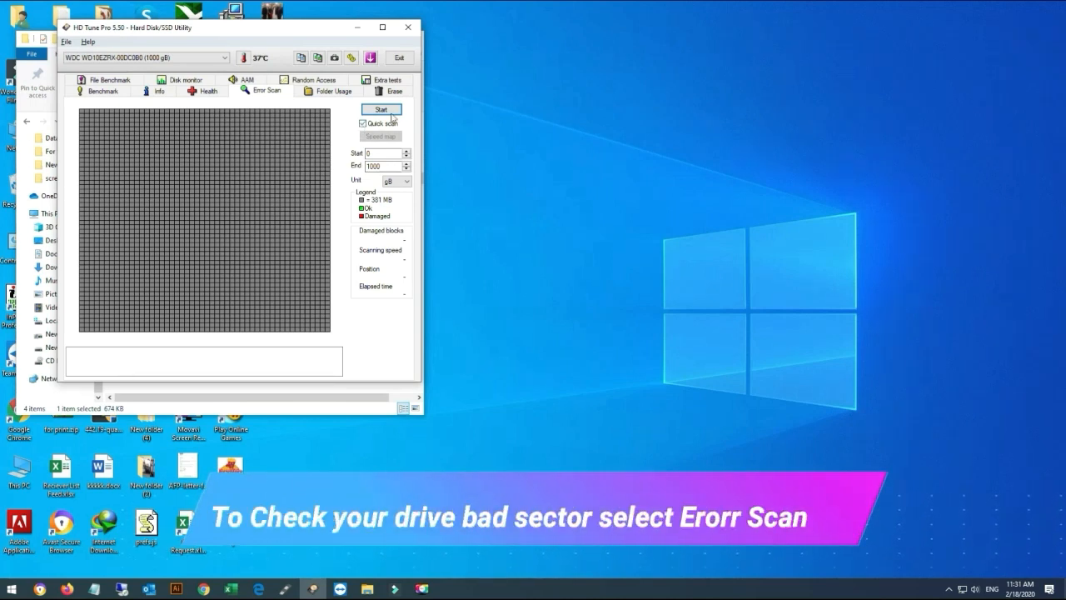
left_click(380, 110)
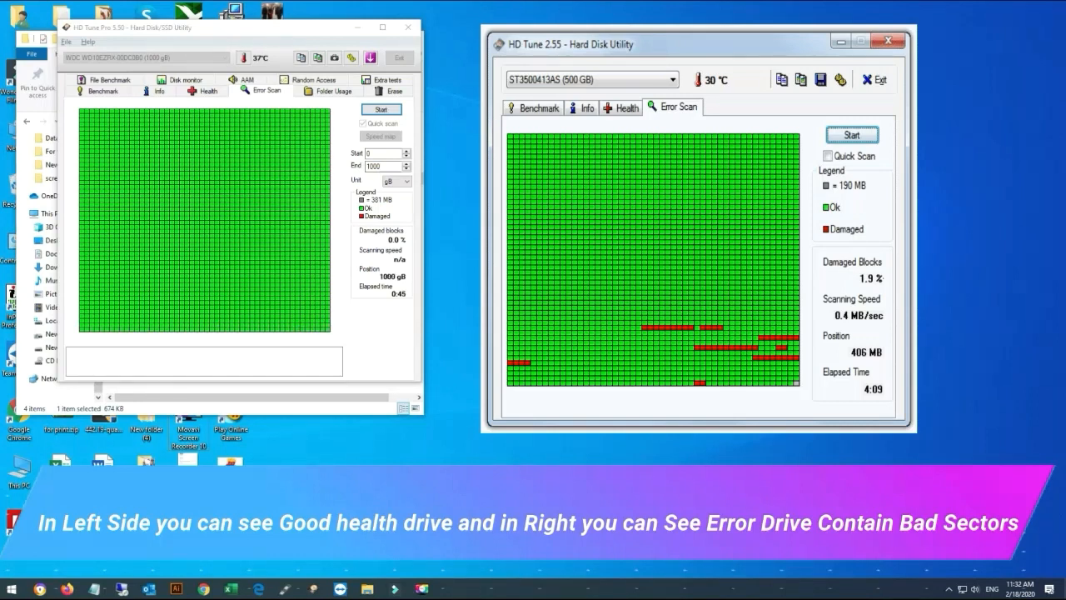
left_click(363, 124)
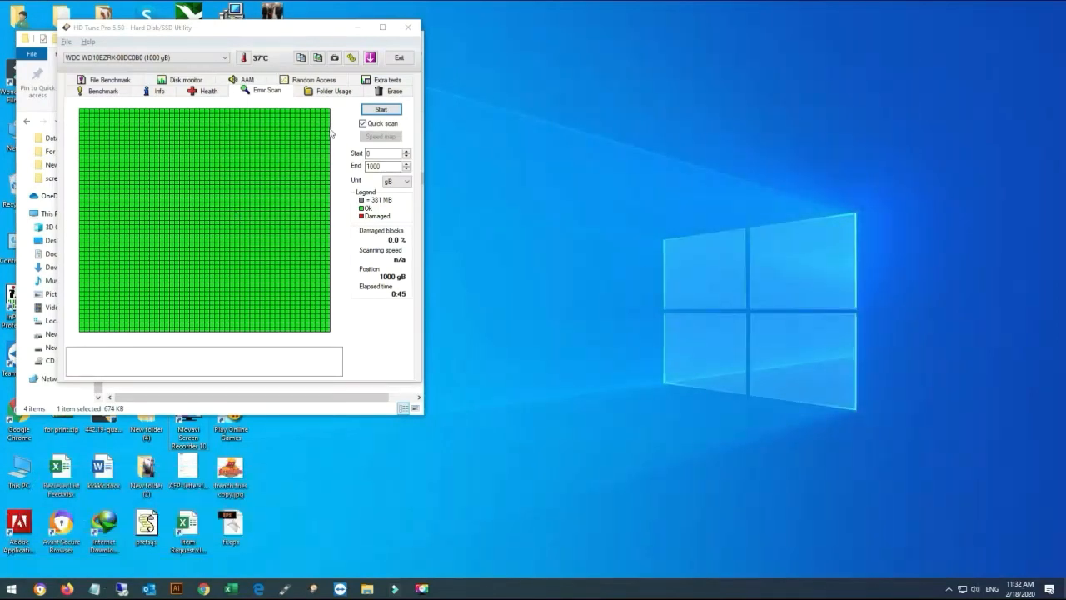
Return to the SMART health readings, all attributes ok, after revisiting the Info page
left_click(158, 90)
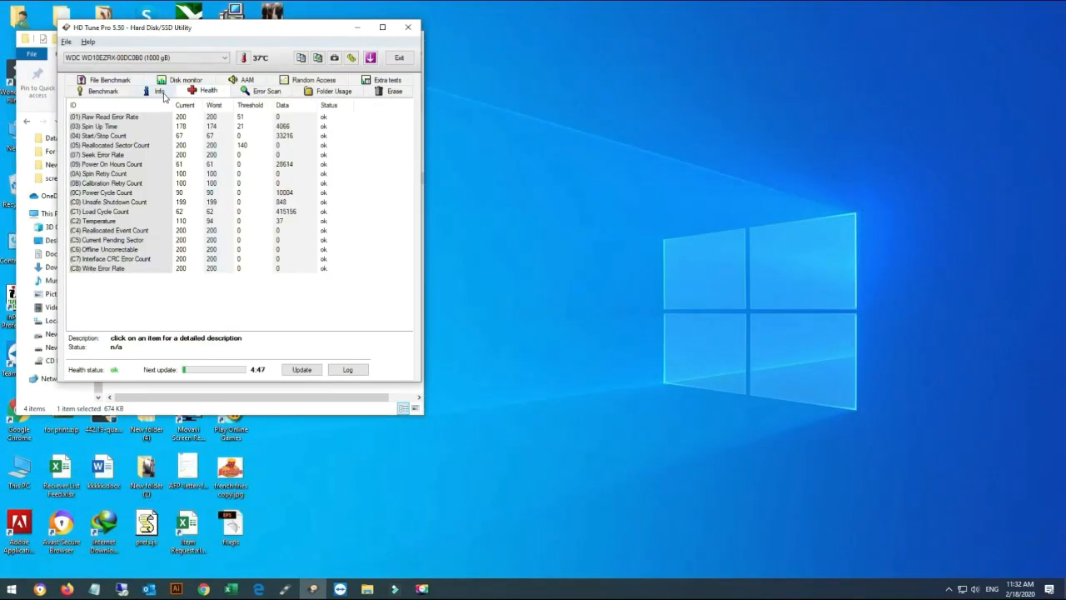
left_click(158, 92)
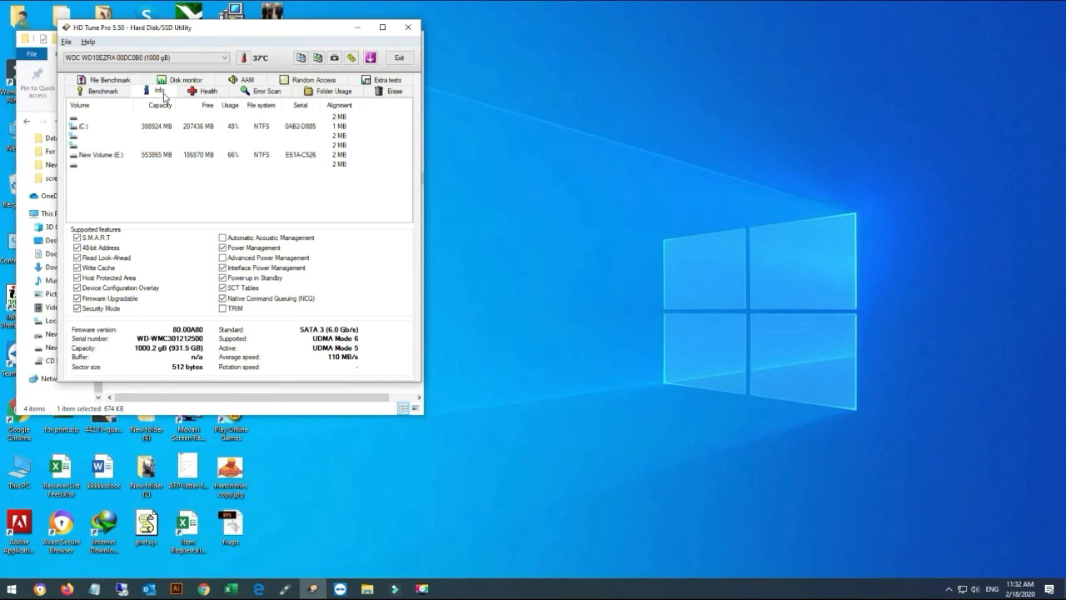
left_click(207, 90)
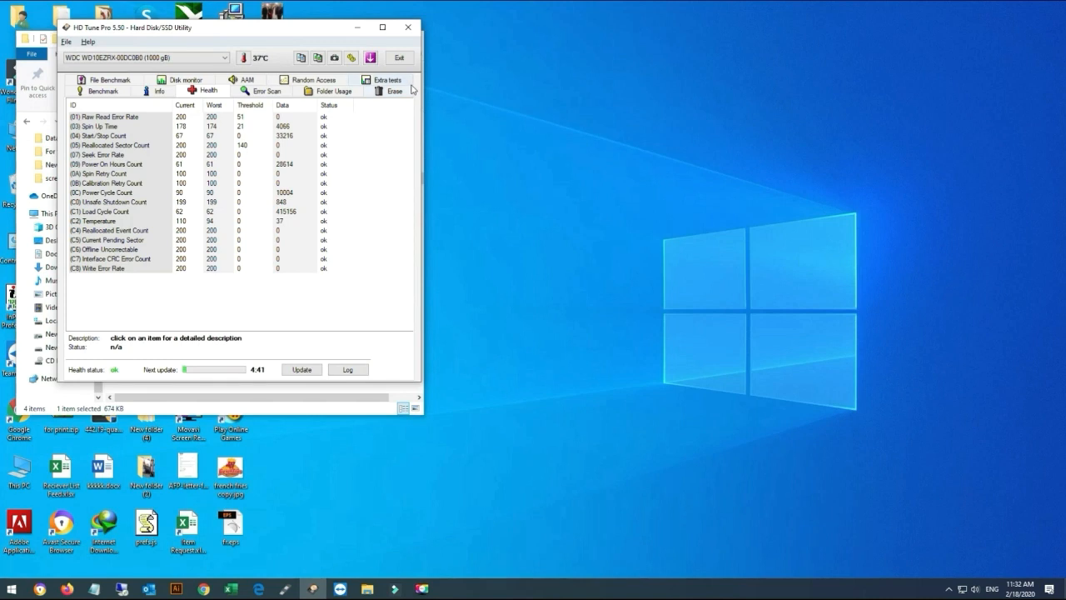
mouse_move(520, 87)
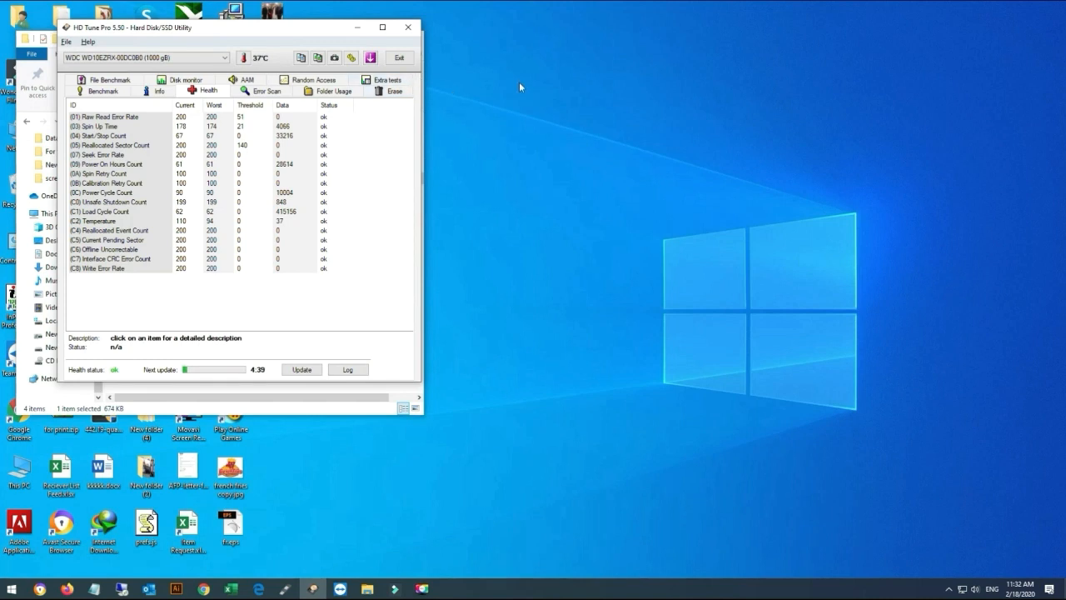
mouse_move(793, 140)
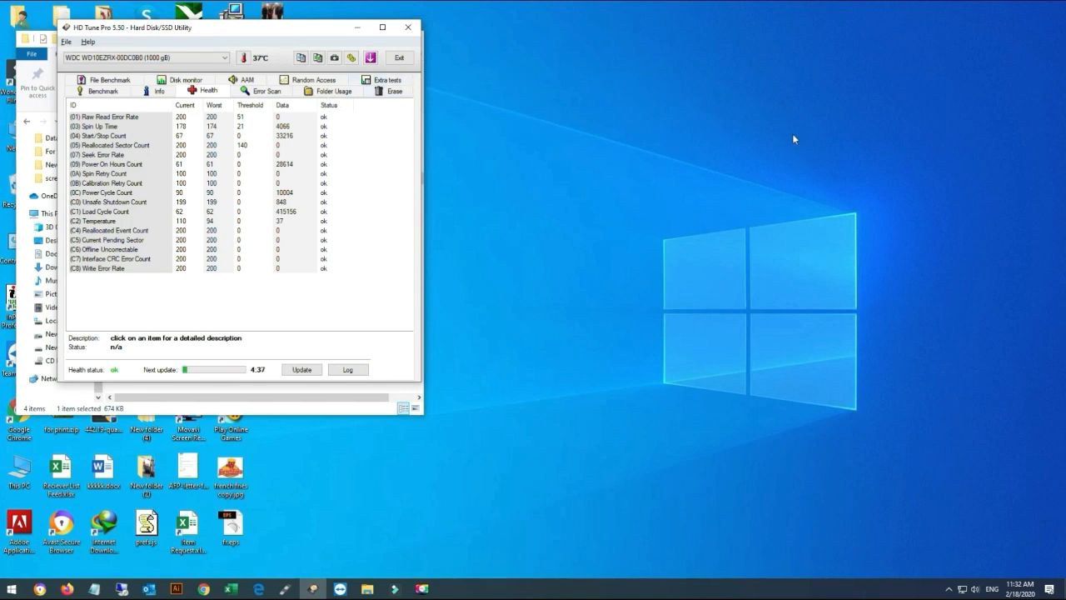
mouse_move(806, 433)
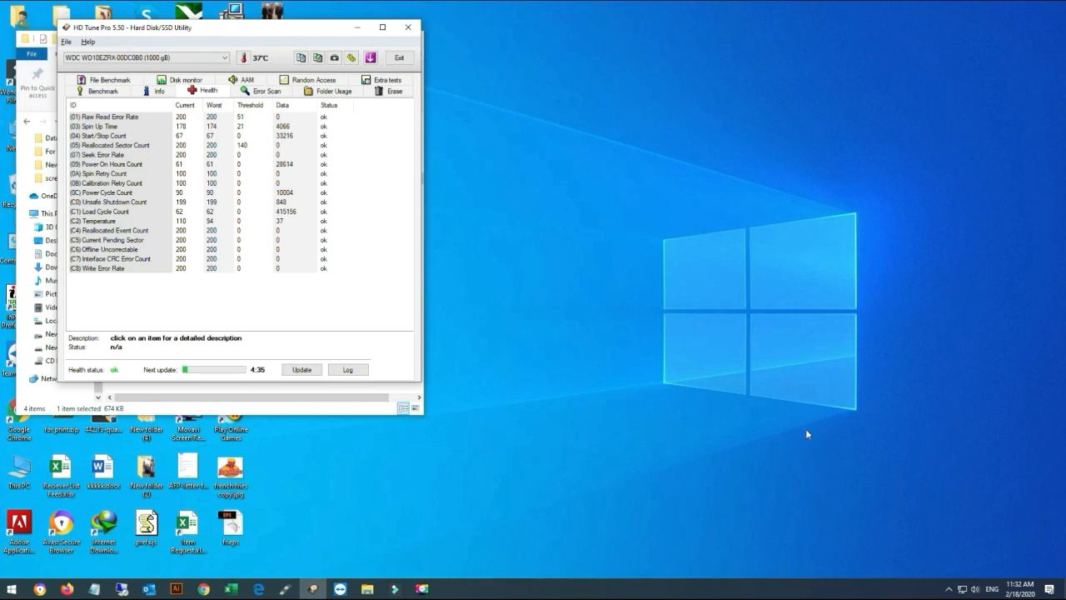
mouse_move(708, 185)
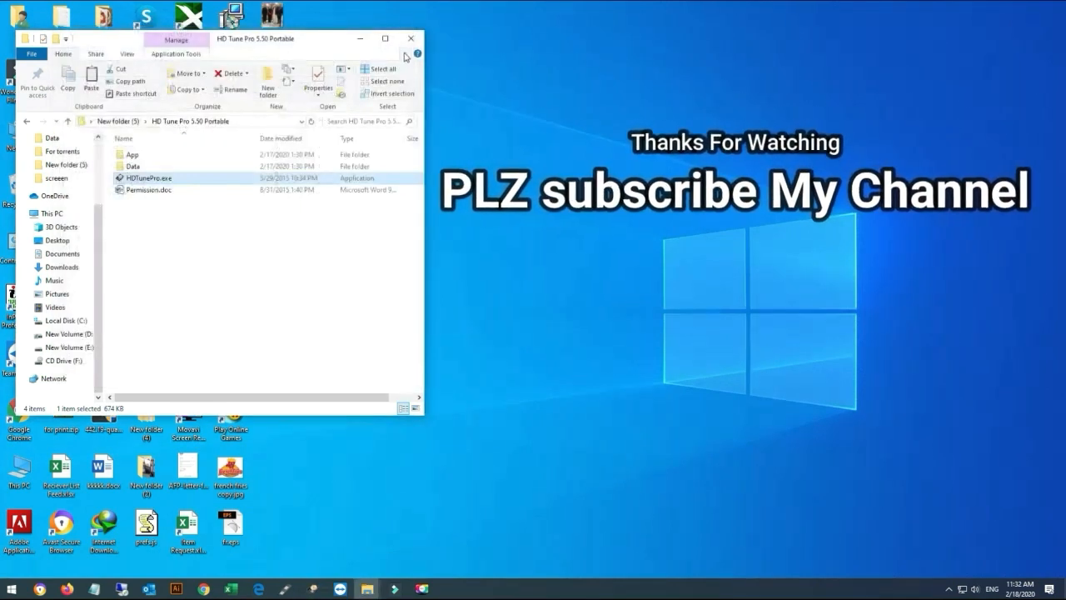
mouse_move(407, 52)
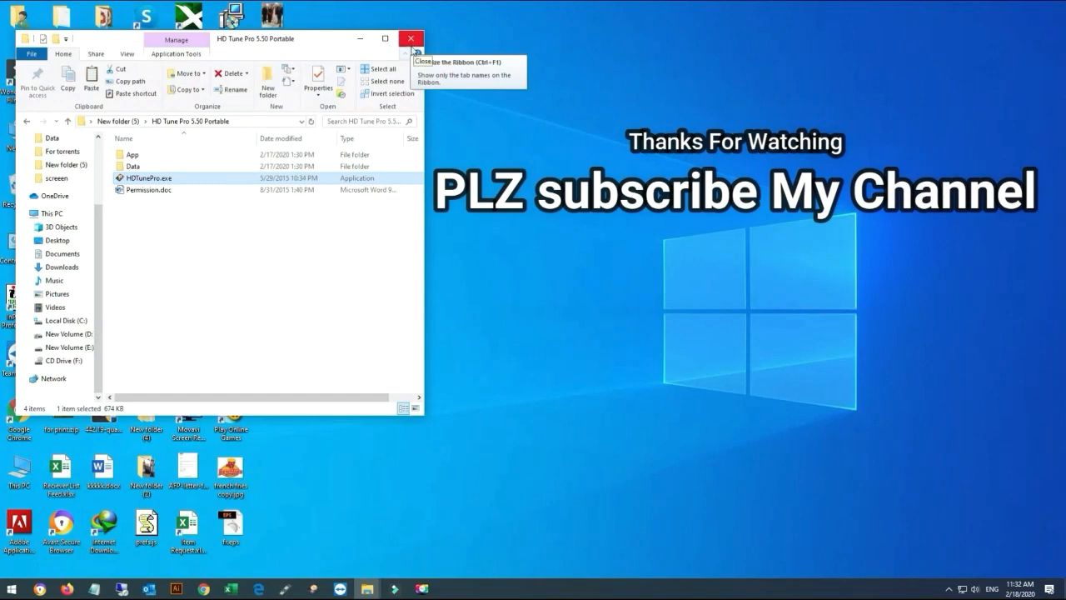